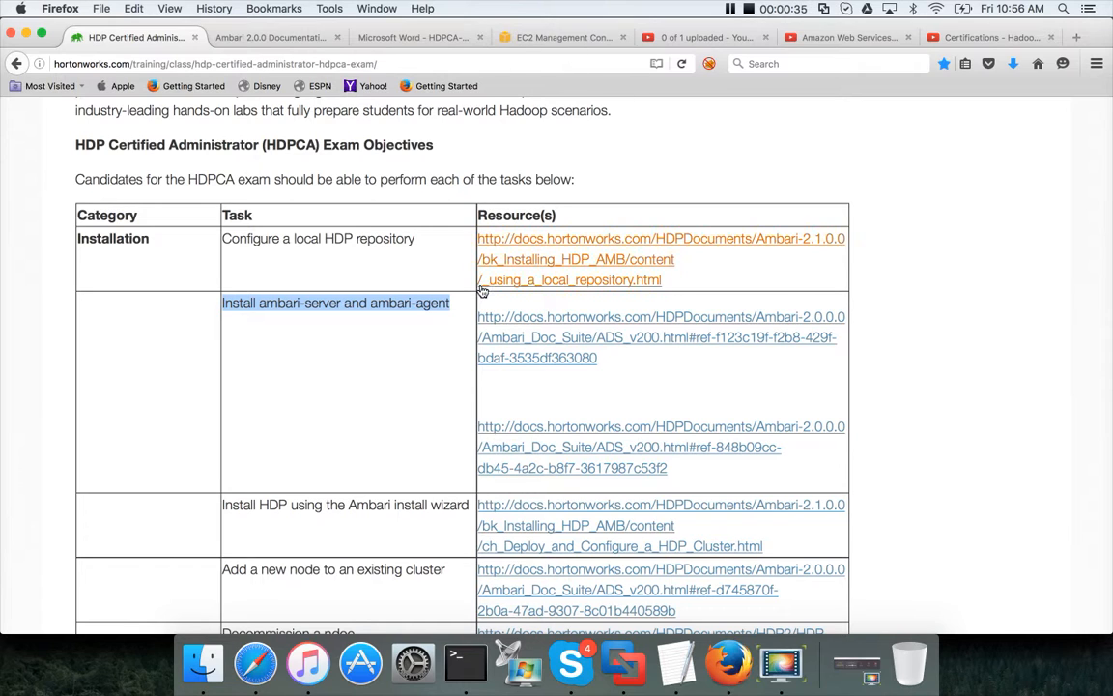
{"action": "mouse_move", "coordinate": [433, 320]}
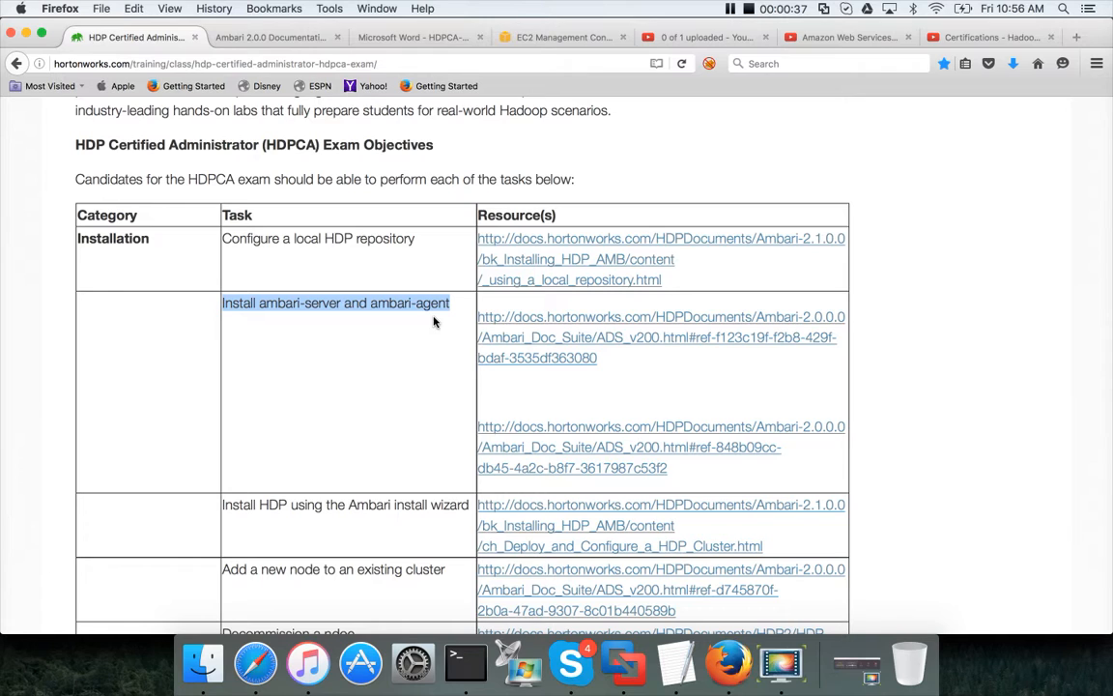
{"action": "mouse_move", "coordinate": [898, 228]}
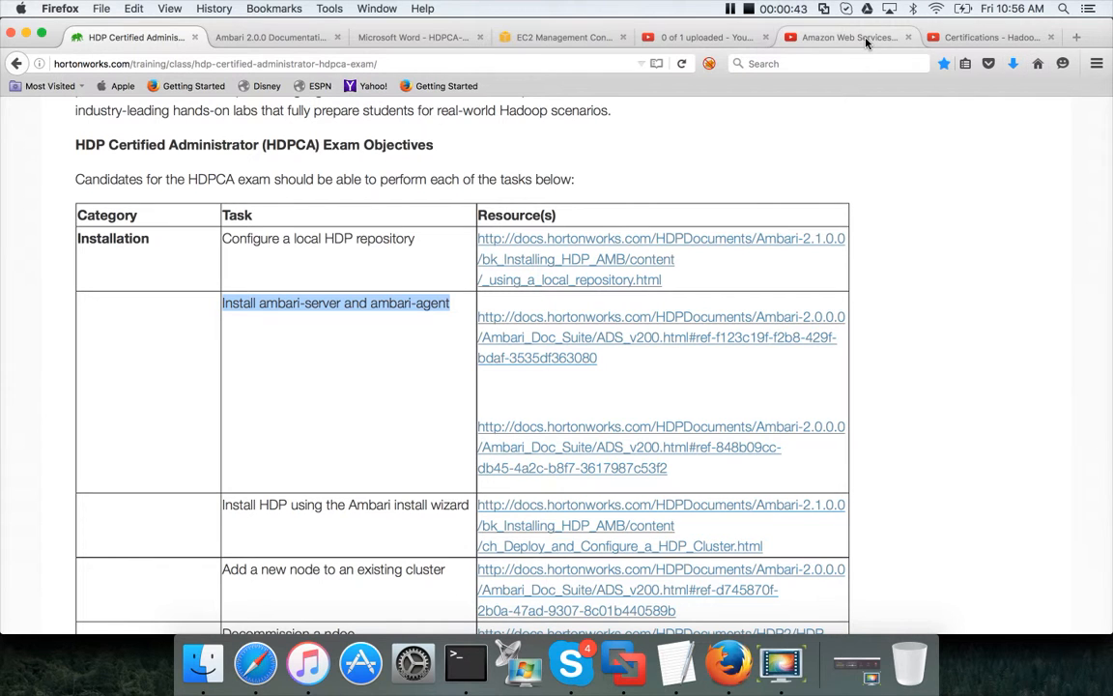
Switch to the YouTube playlist of HDP setup videos
{"action": "left_click", "coordinate": [986, 37]}
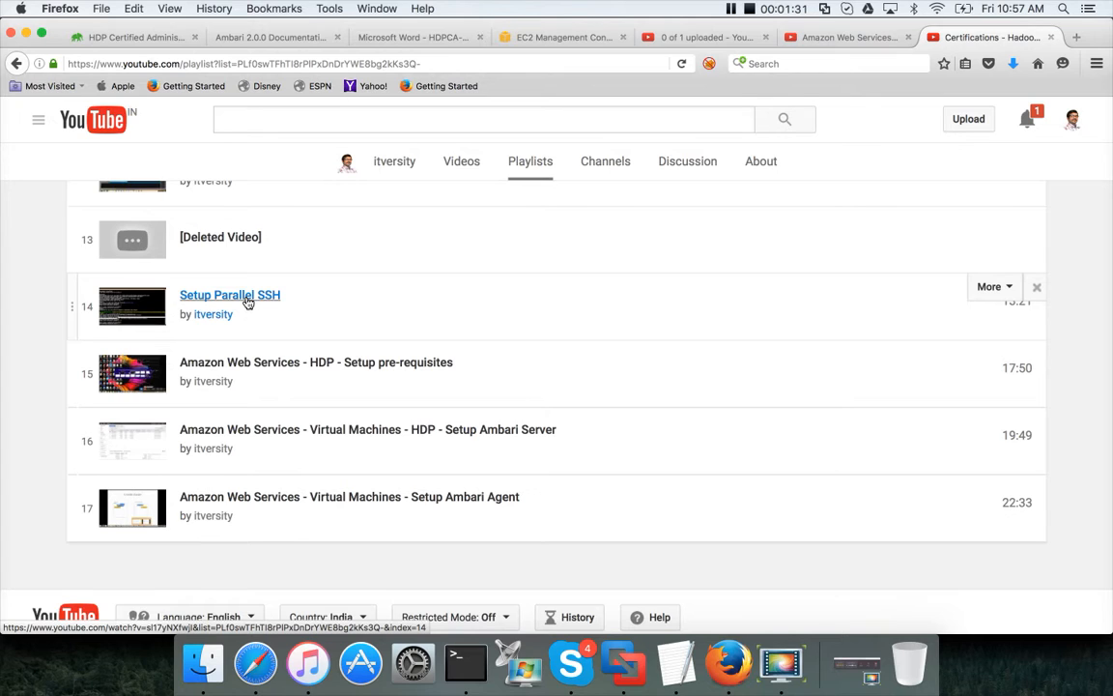
{"action": "mouse_move", "coordinate": [275, 373]}
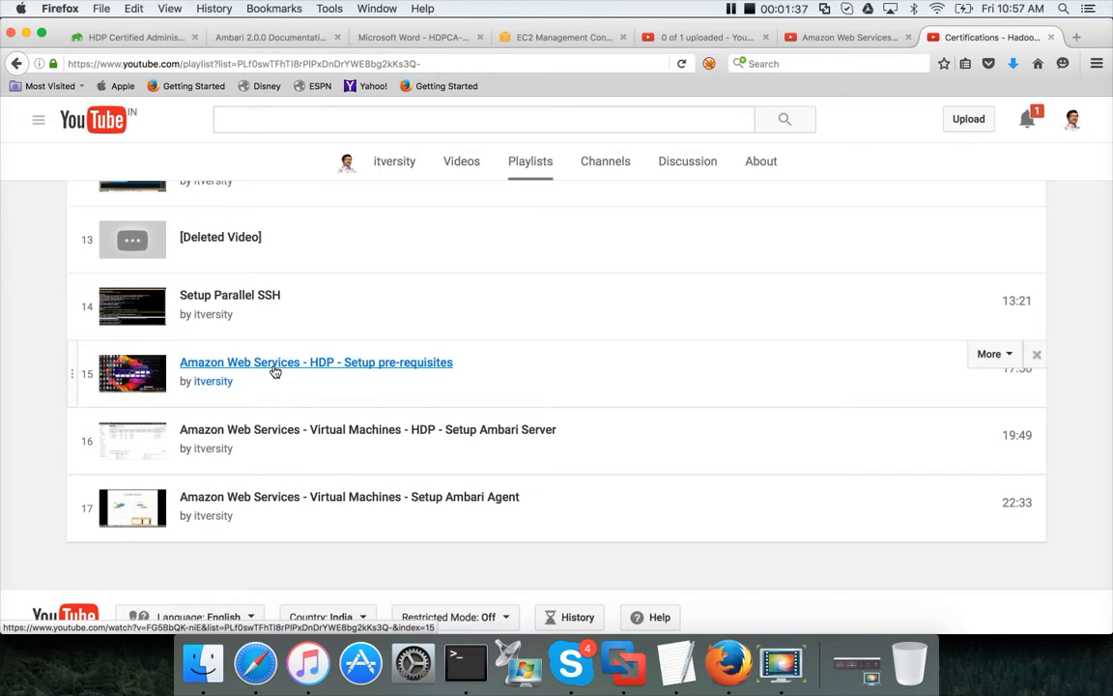
{"action": "mouse_move", "coordinate": [340, 381]}
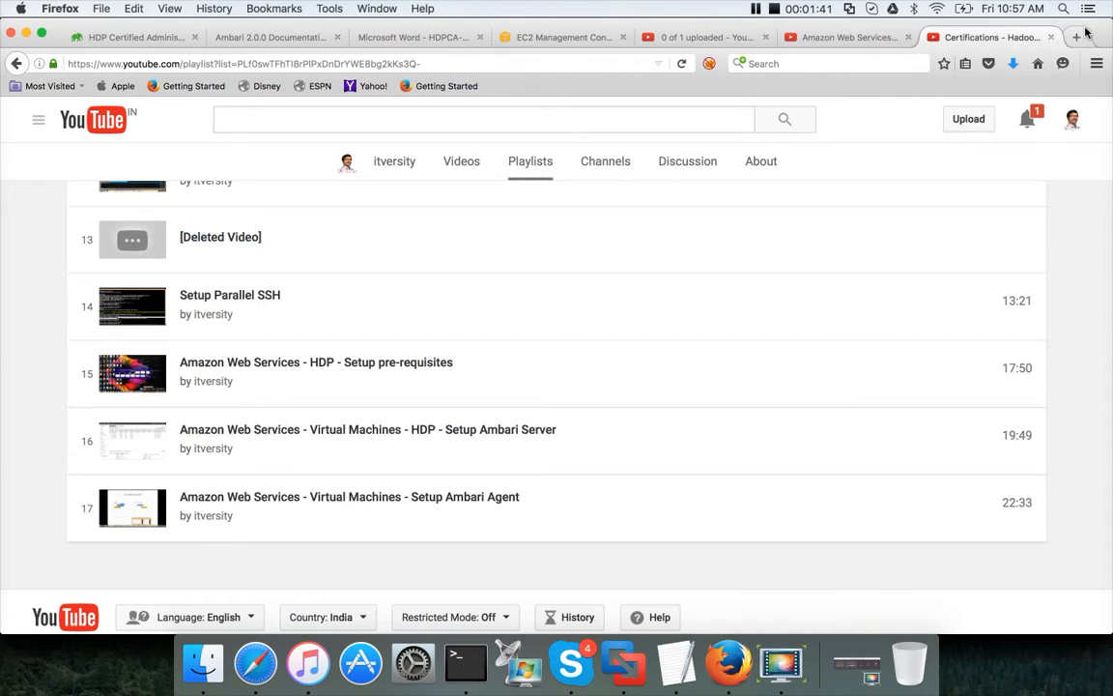
Browse github.com to the code repository's hadoop/administration/hortonworks/scripts folder in a new tab
{"action": "left_click", "coordinate": [1075, 37]}
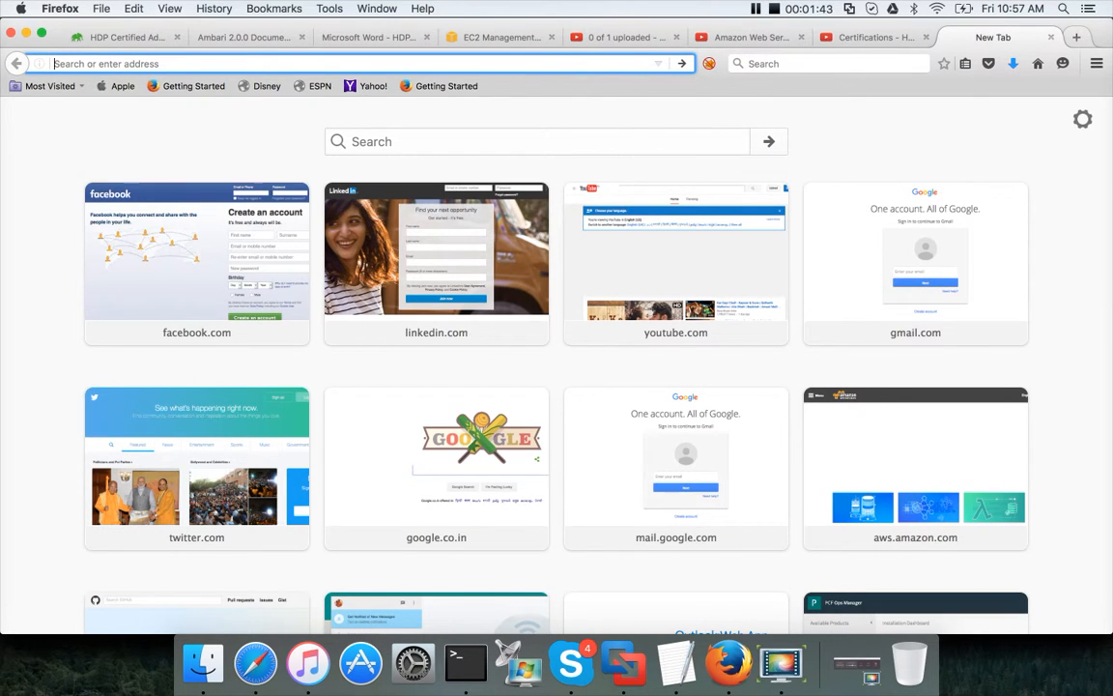
{"action": "type", "text": "github.com/"}
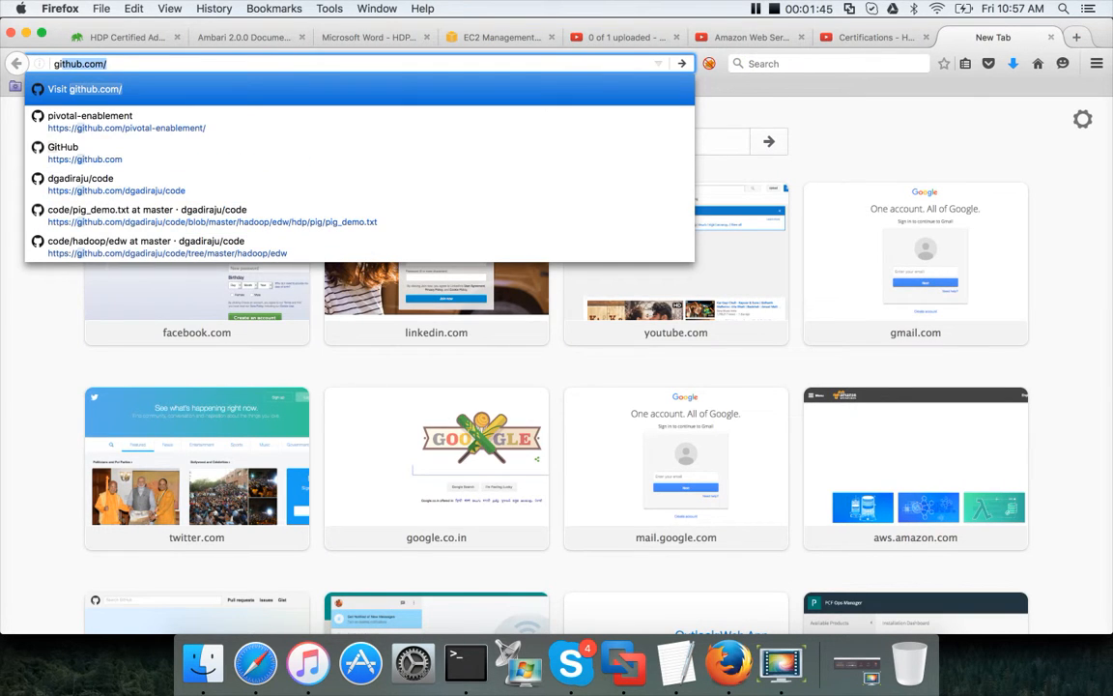
{"action": "left_click", "coordinate": [81, 184]}
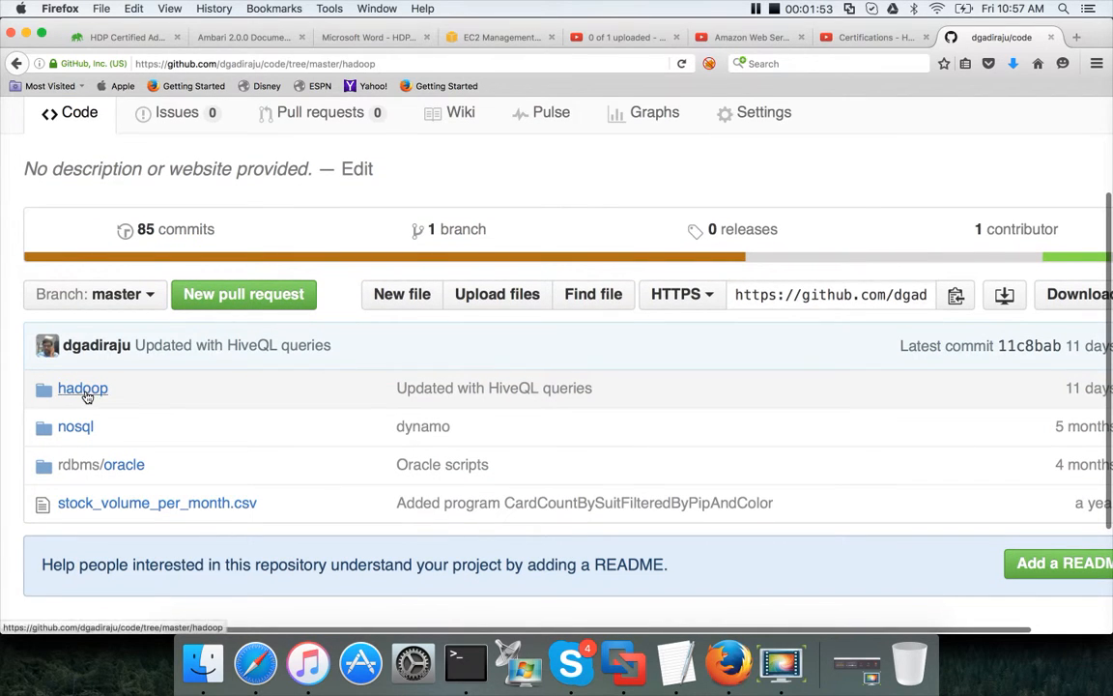
{"action": "left_click", "coordinate": [81, 387]}
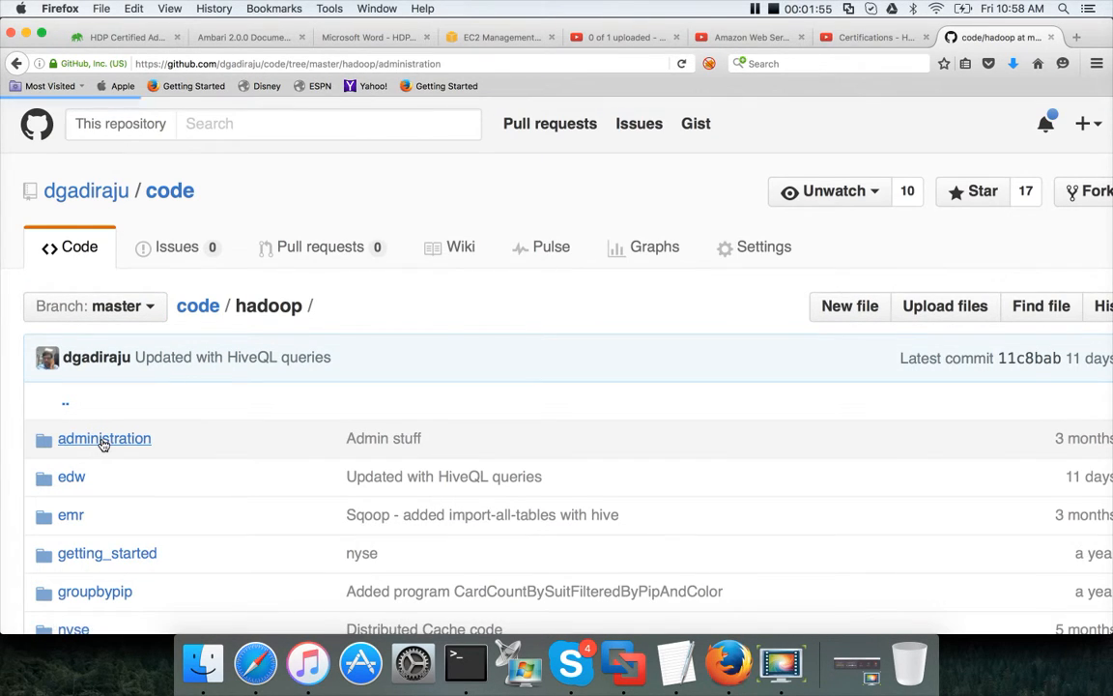
{"action": "left_click", "coordinate": [105, 436]}
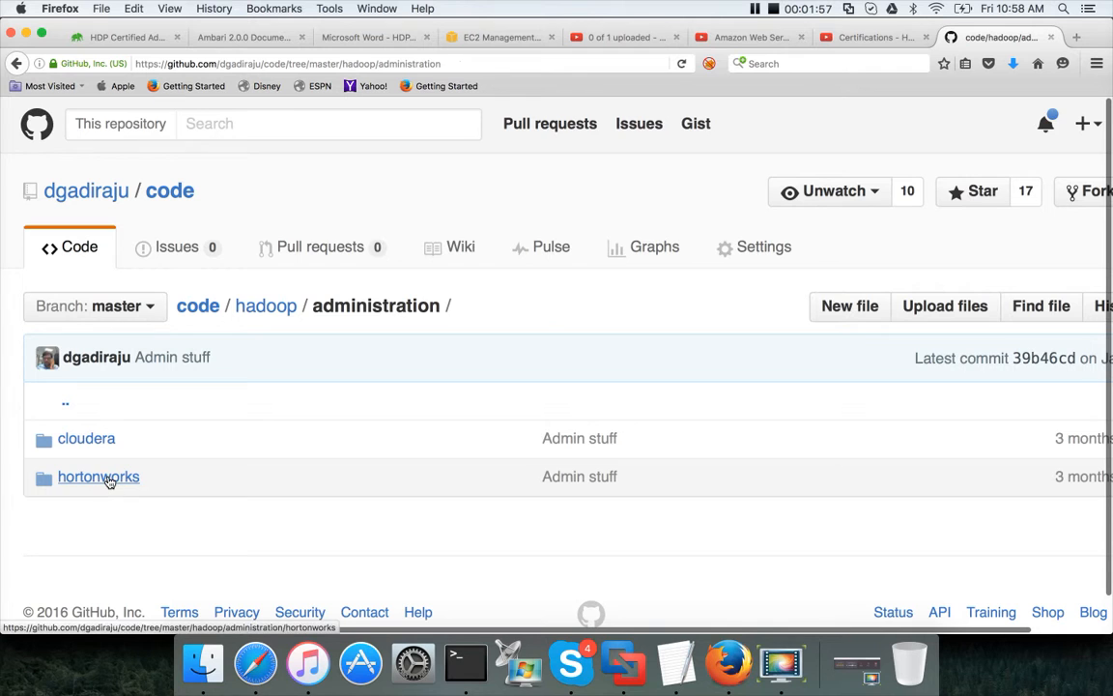
{"action": "left_click", "coordinate": [97, 475]}
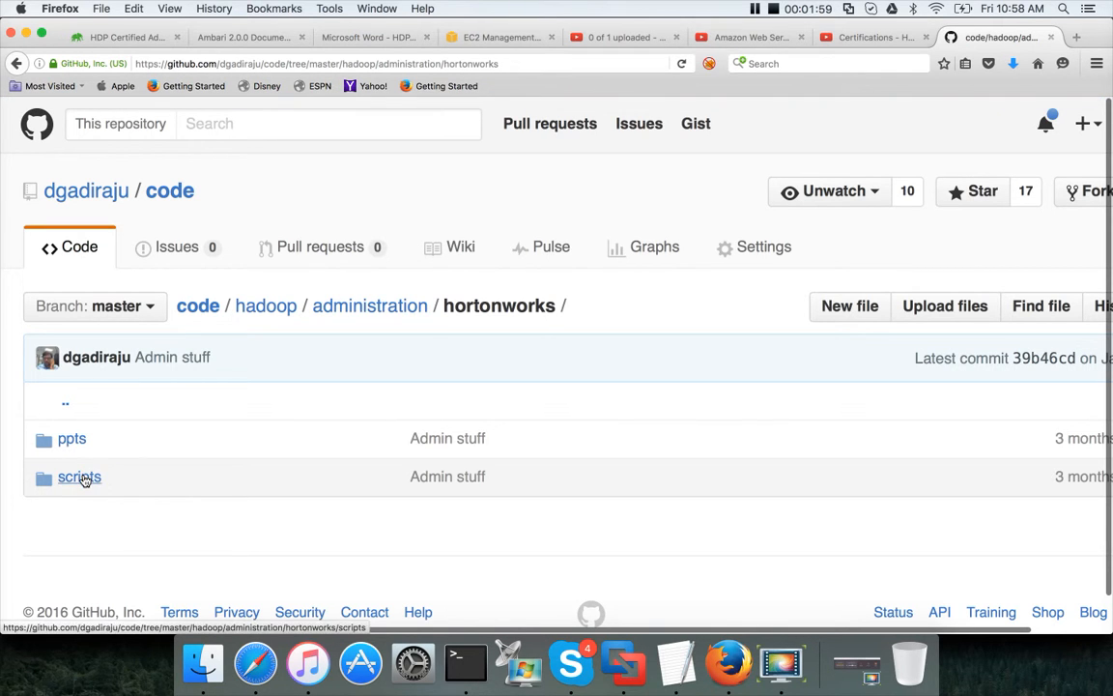
{"action": "left_click", "coordinate": [80, 476]}
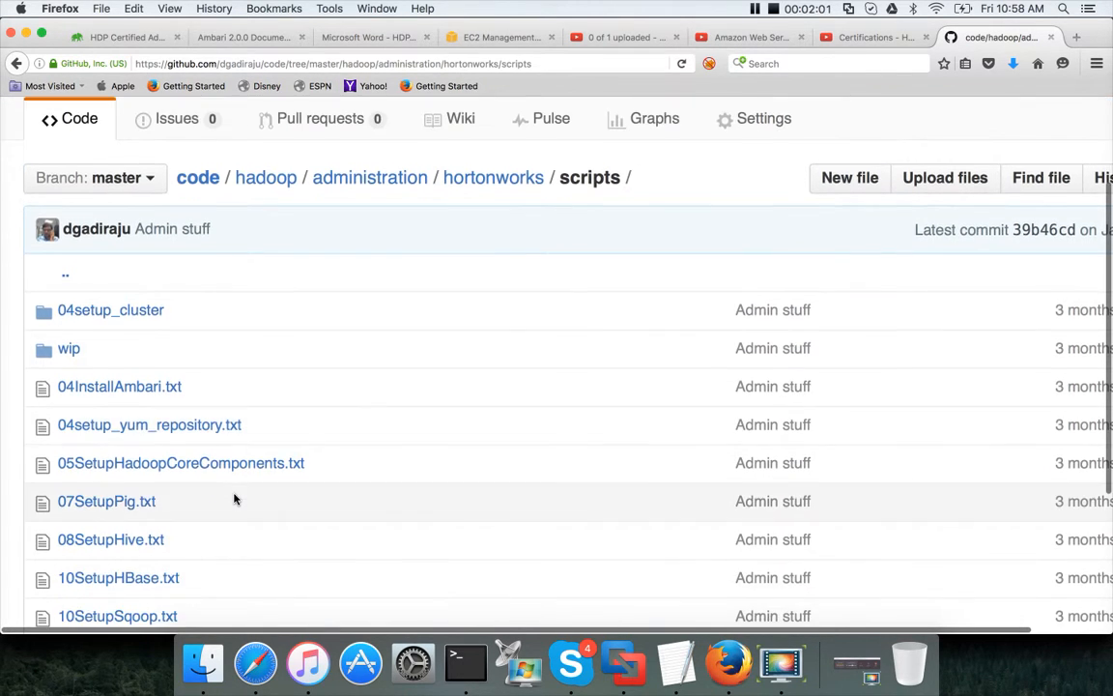
Enter the 04setup_cluster folder and view its setup_aws_redhat.sh script
{"action": "scroll", "scroll_direction": "down", "scroll_amount": 3}
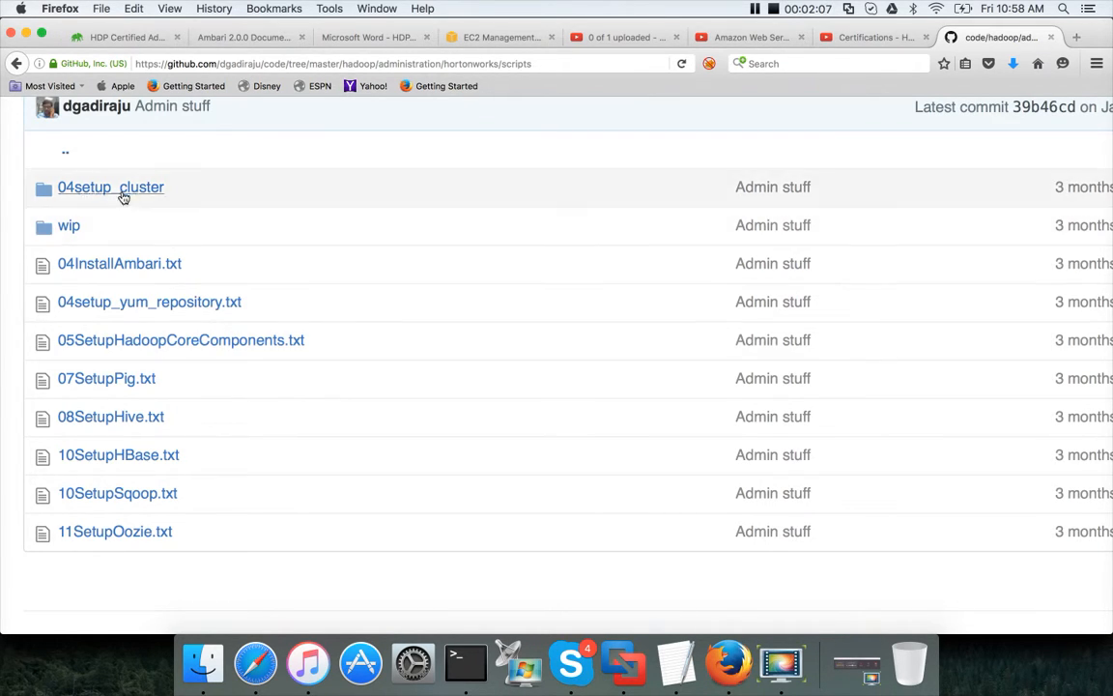
{"action": "left_click", "coordinate": [110, 186]}
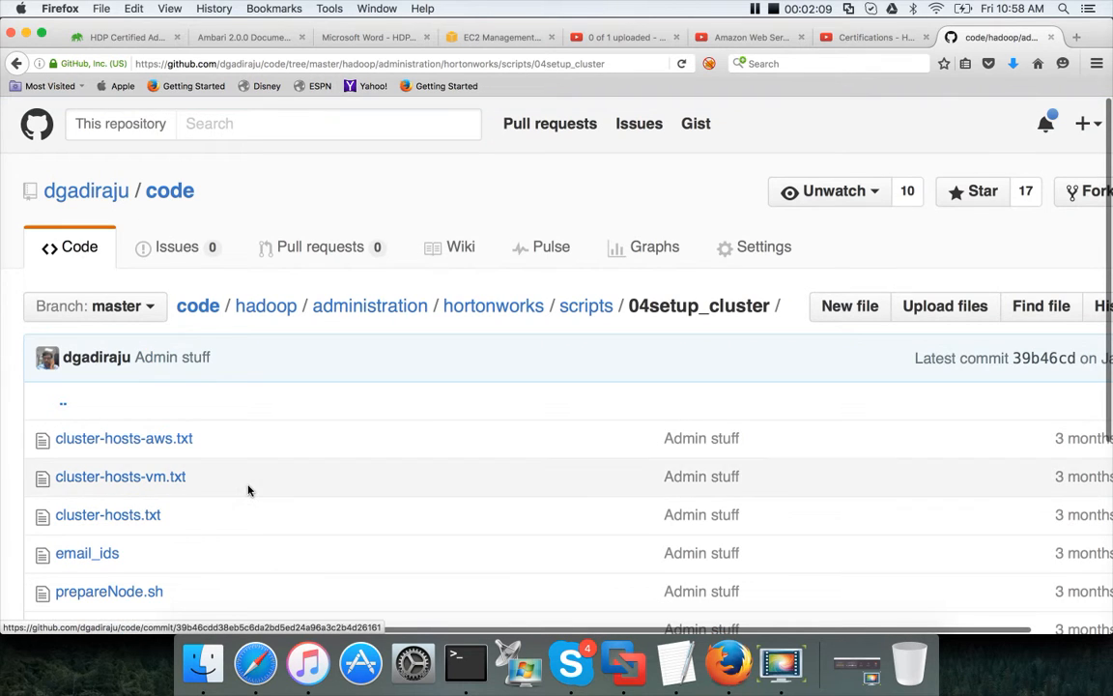
{"action": "scroll", "scroll_direction": "down", "scroll_amount": 3}
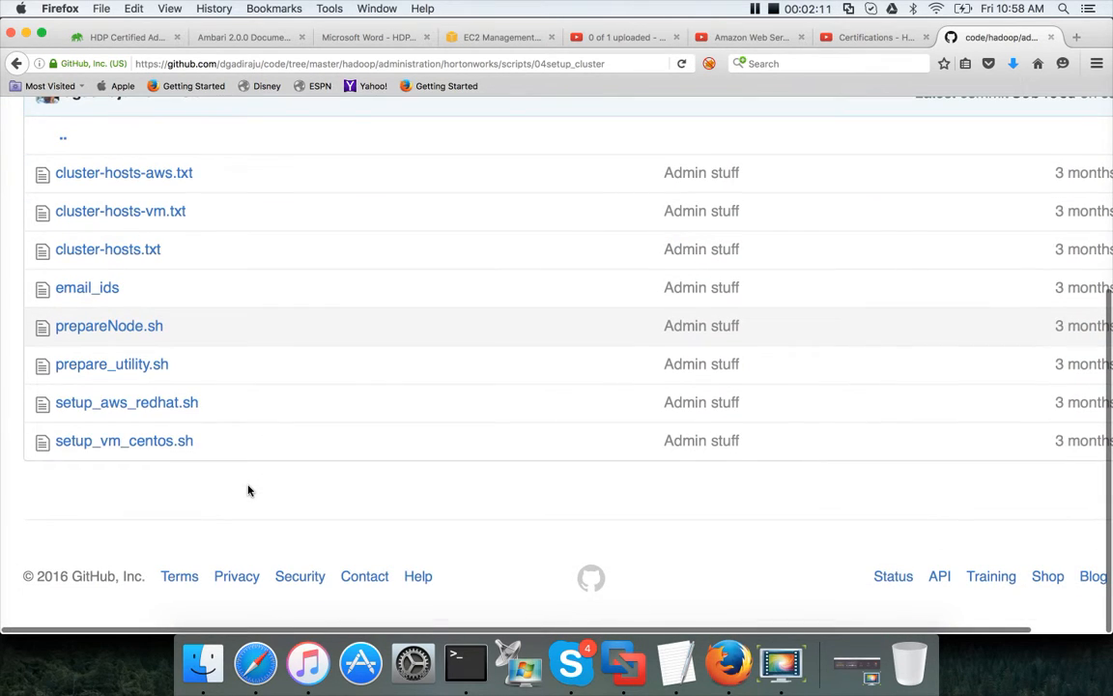
{"action": "mouse_move", "coordinate": [127, 402]}
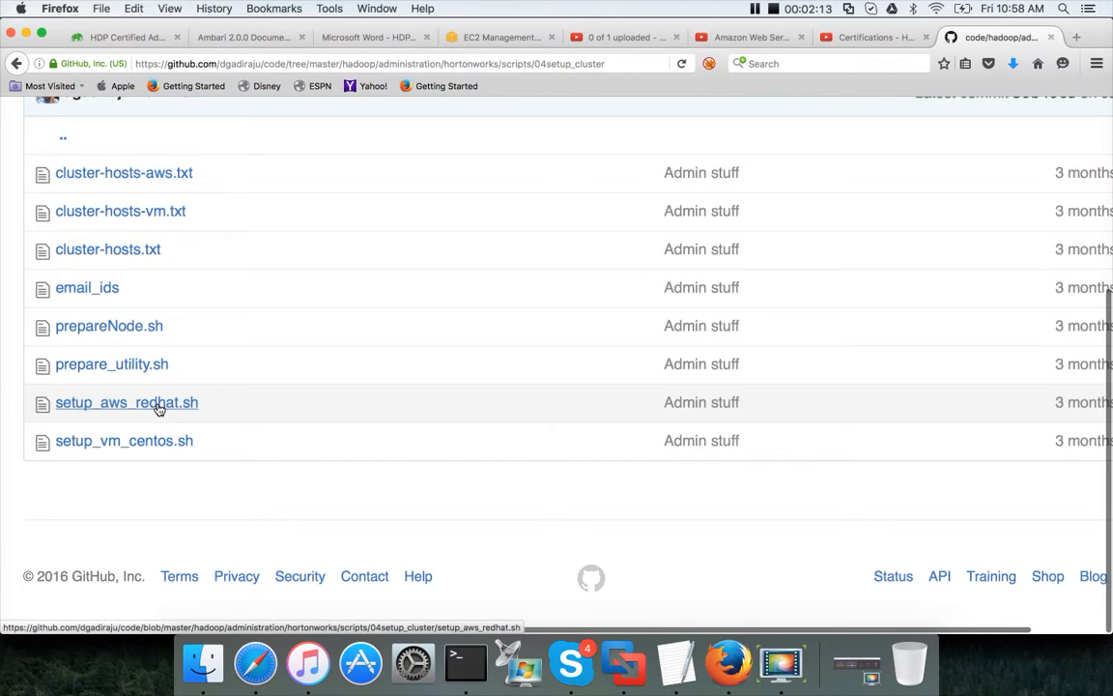
{"action": "left_click", "coordinate": [127, 402]}
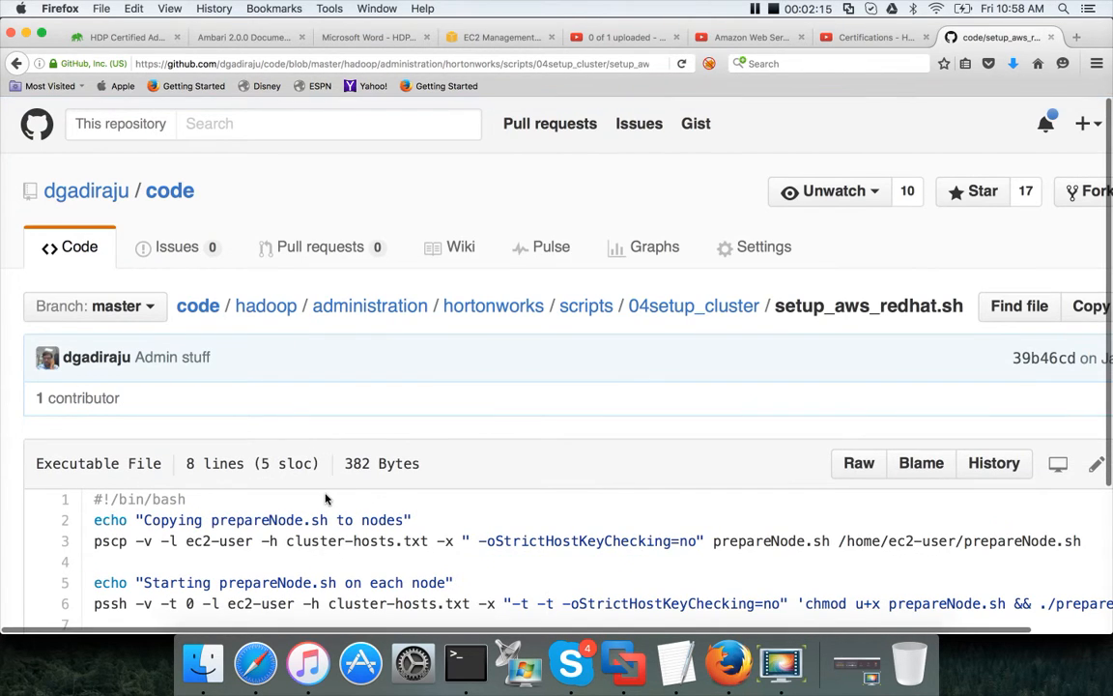
{"action": "scroll", "scroll_direction": "down", "scroll_amount": 3}
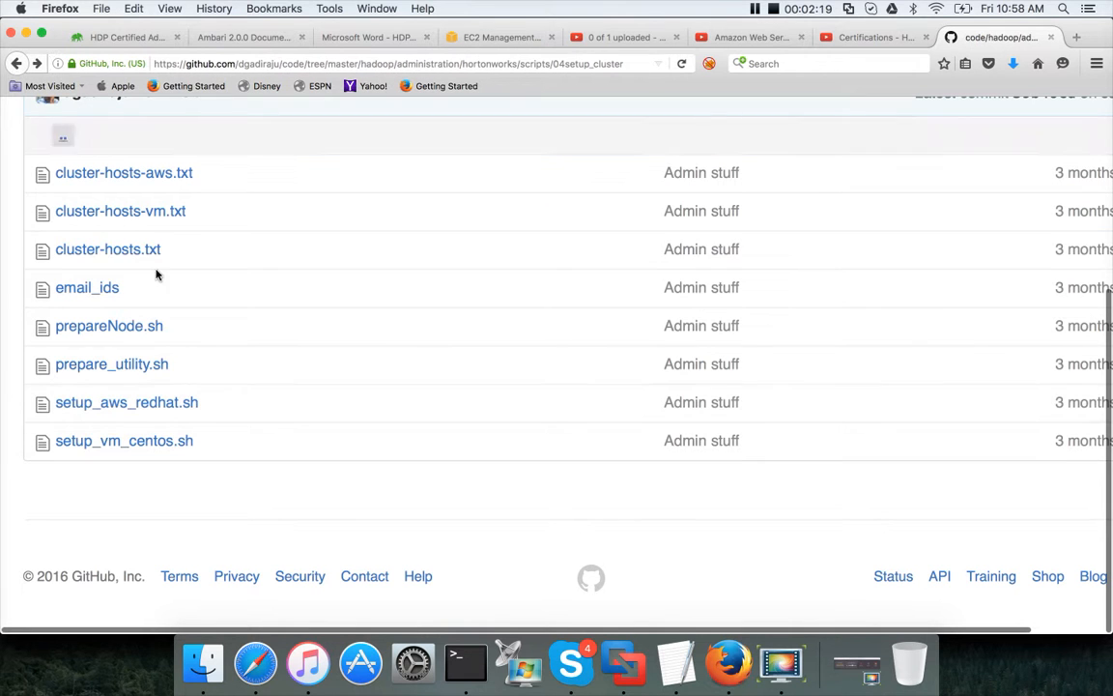
View prepareNode.sh and read its umask and SELinux settings
{"action": "left_click", "coordinate": [109, 325]}
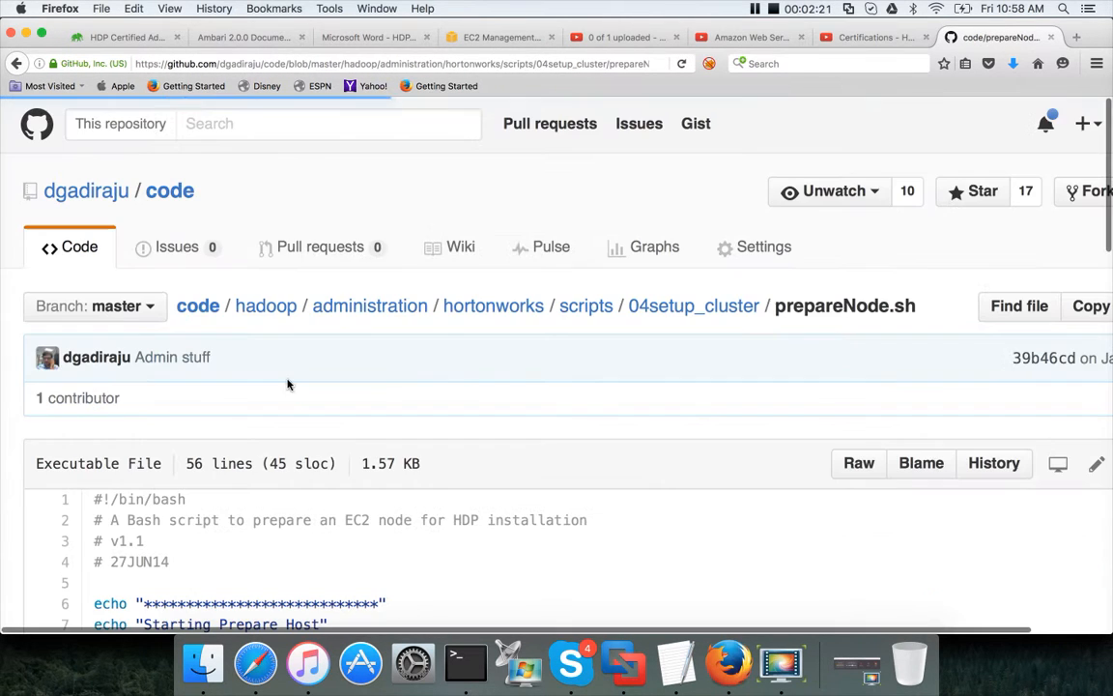
{"action": "scroll", "scroll_direction": "down", "scroll_amount": 3}
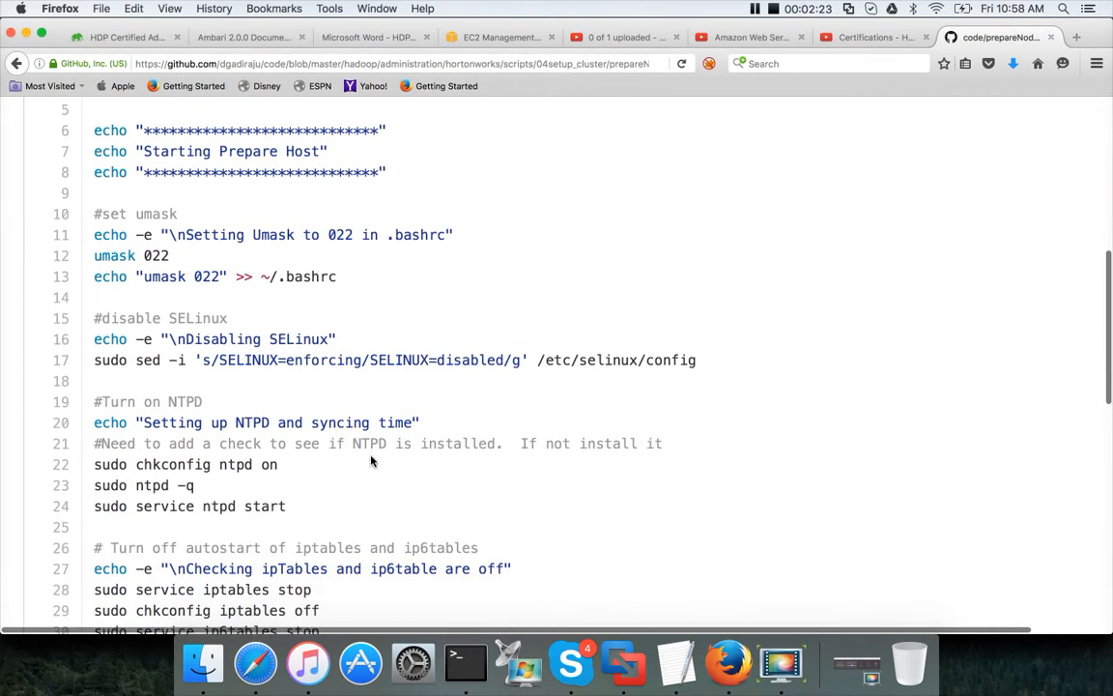
{"action": "scroll", "scroll_direction": "down", "scroll_amount": 3}
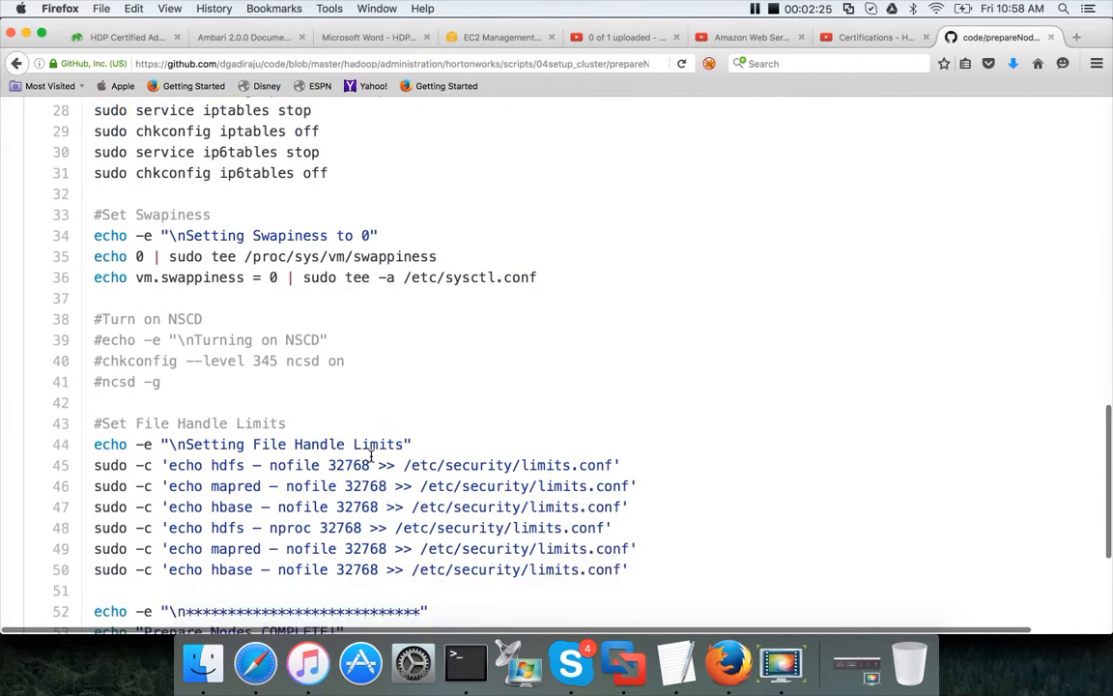
{"action": "scroll", "scroll_direction": "down", "scroll_amount": 3}
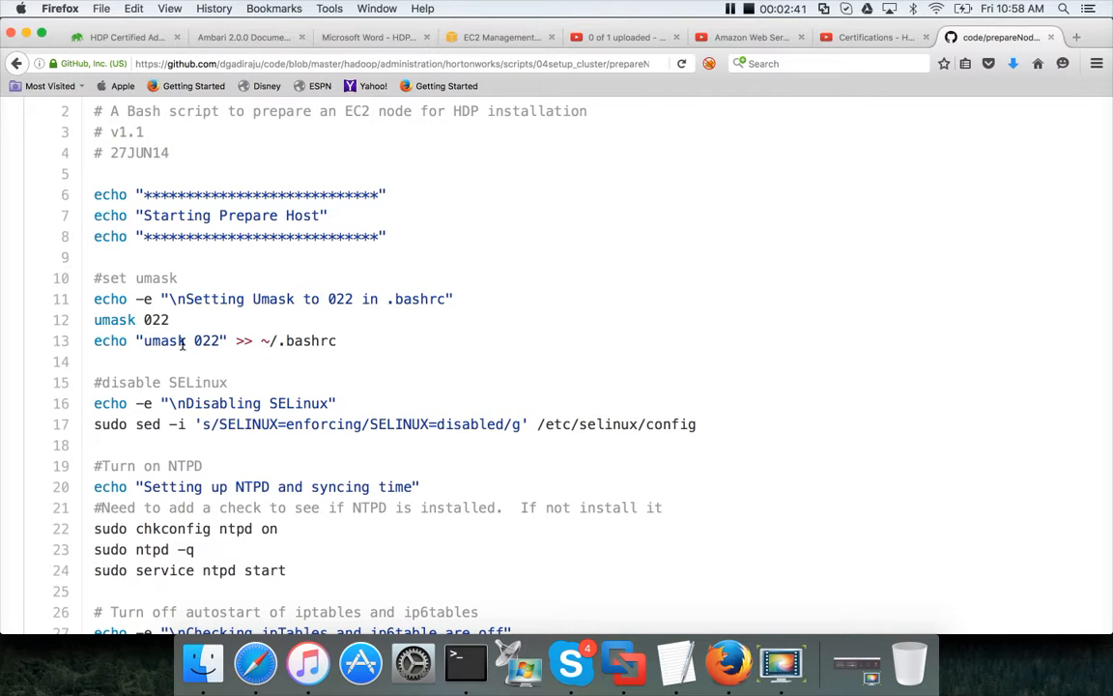
{"action": "mouse_move", "coordinate": [294, 394]}
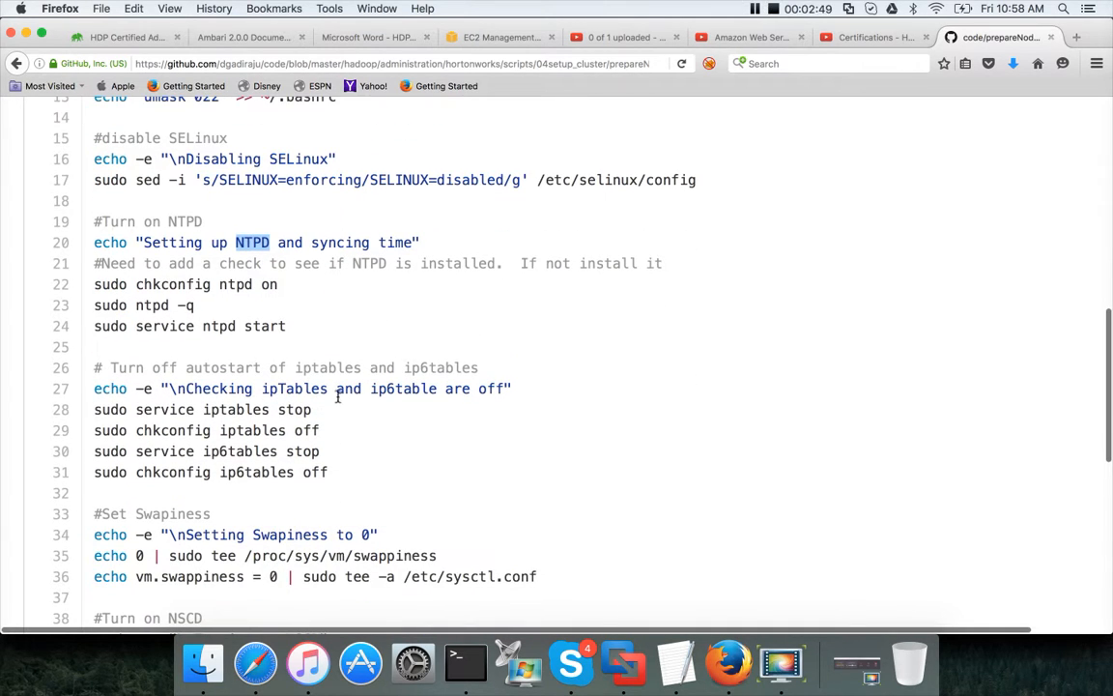
{"action": "scroll", "scroll_direction": "down", "scroll_amount": 3}
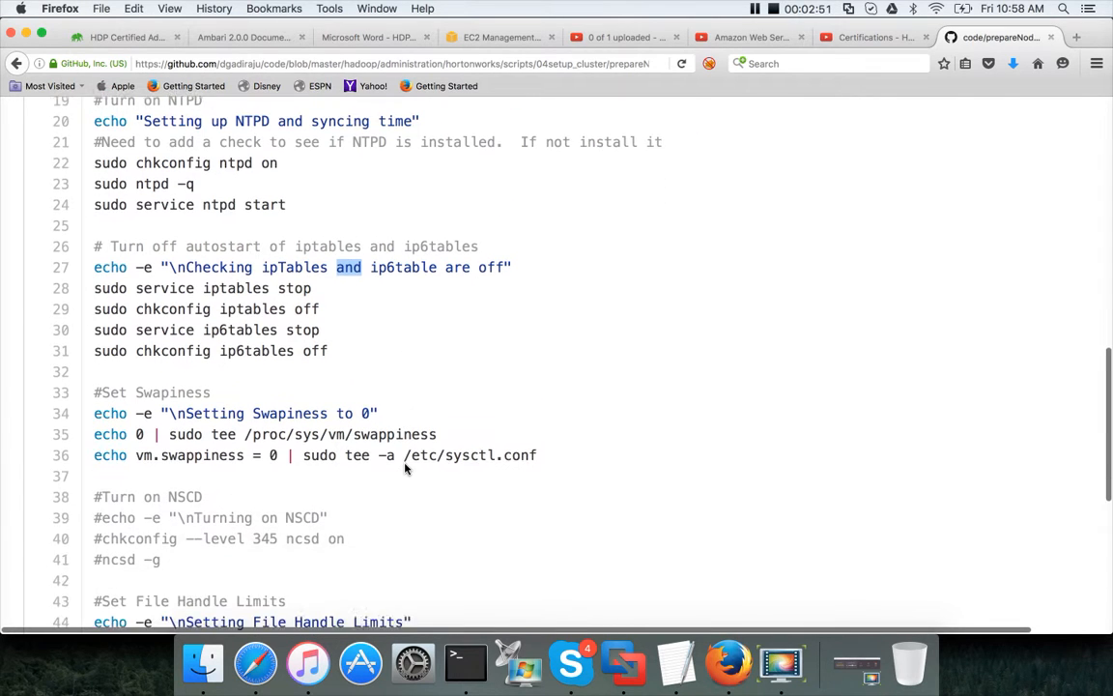
Reach the Set File Handle Limits section and select the sudo limits.conf lines
{"action": "scroll", "scroll_direction": "down", "scroll_amount": 3}
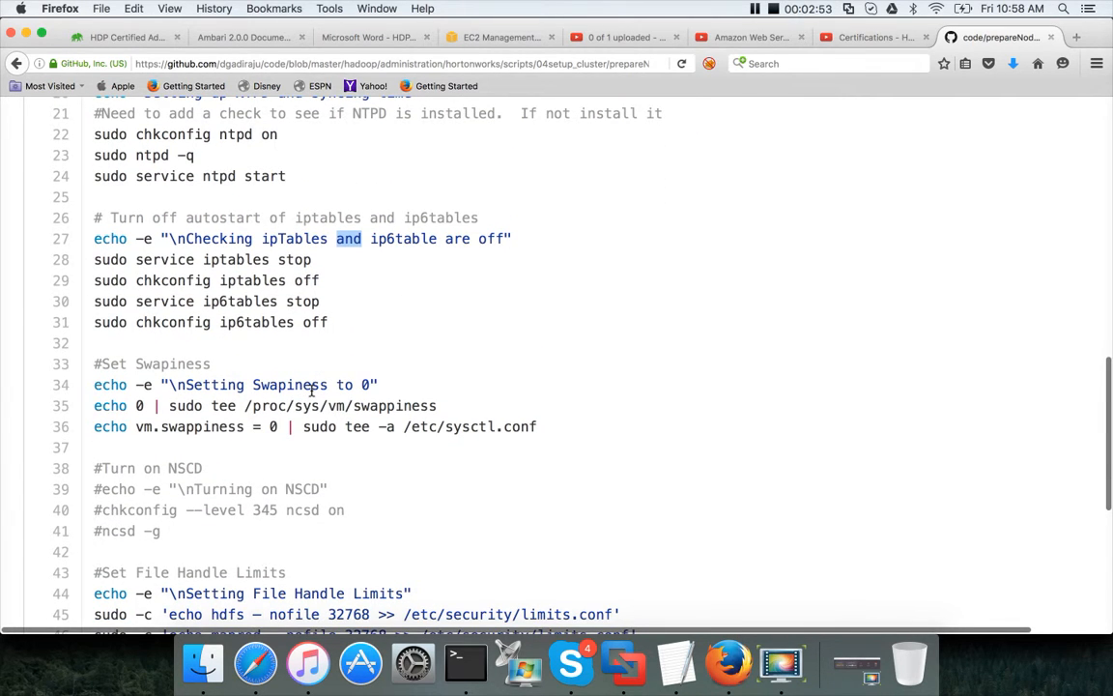
{"action": "scroll", "scroll_direction": "down", "scroll_amount": 3}
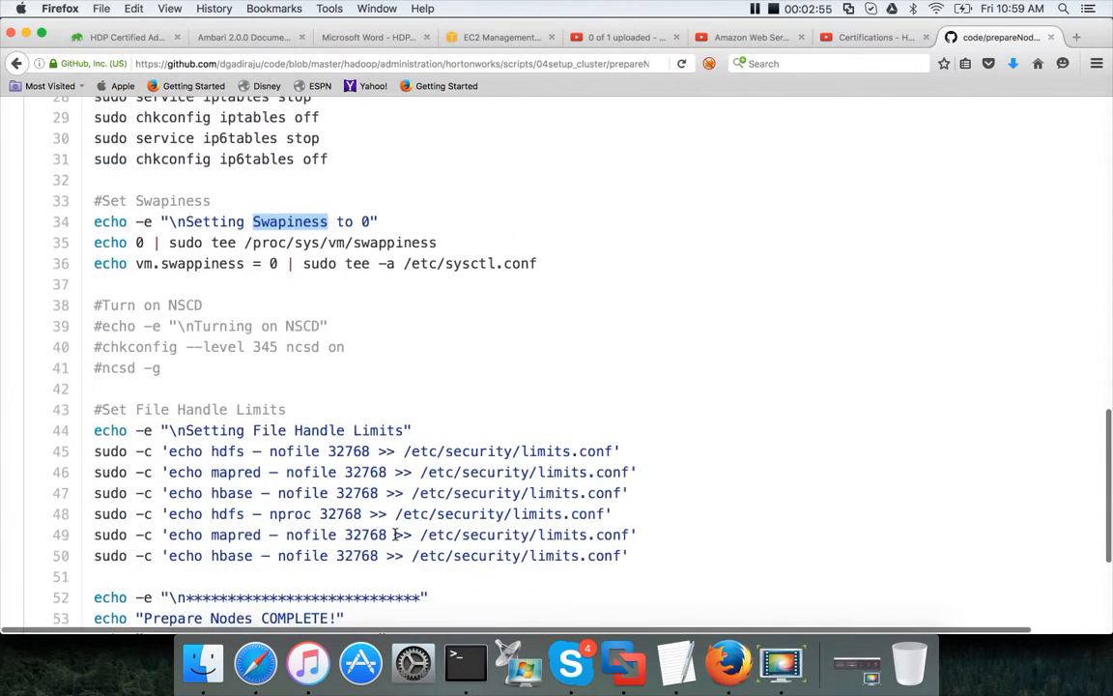
{"action": "scroll", "scroll_direction": "down", "scroll_amount": 3}
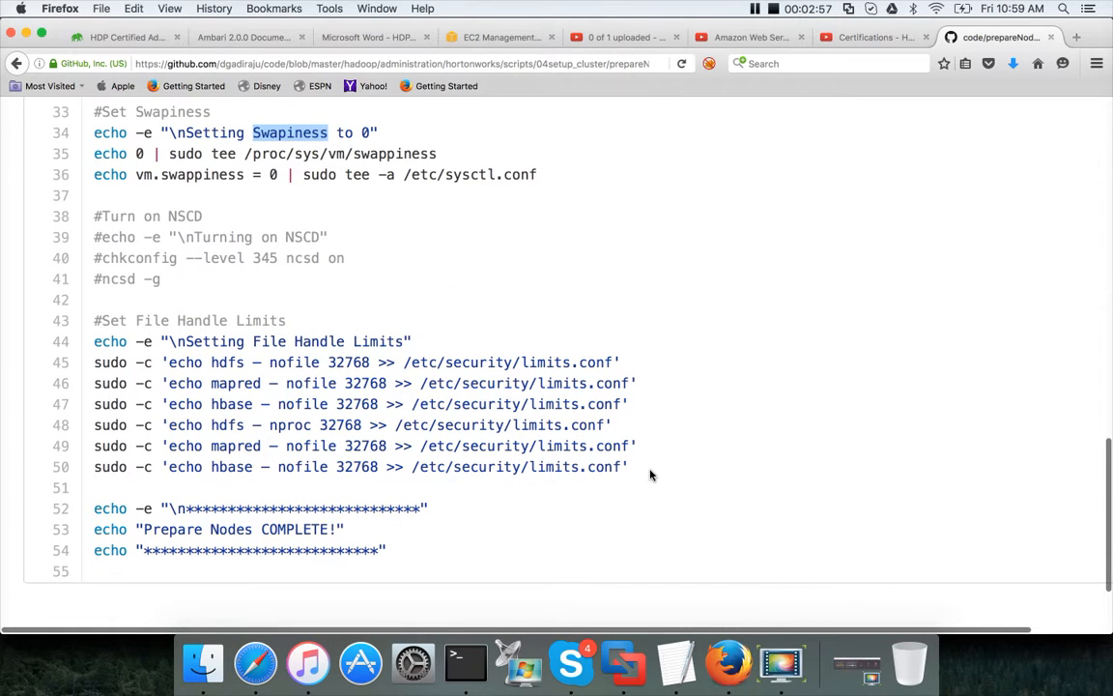
{"action": "left_click_drag", "start_coordinate": [162, 361], "coordinate": [630, 466]}
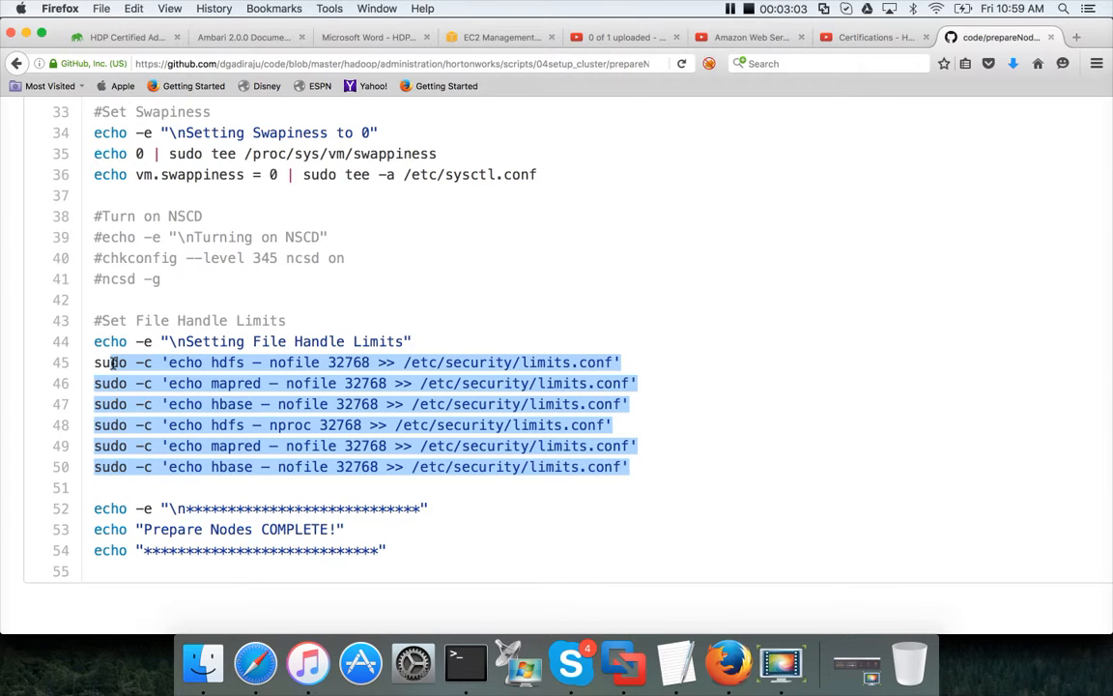
{"action": "scroll", "scroll_direction": "down", "scroll_amount": 3}
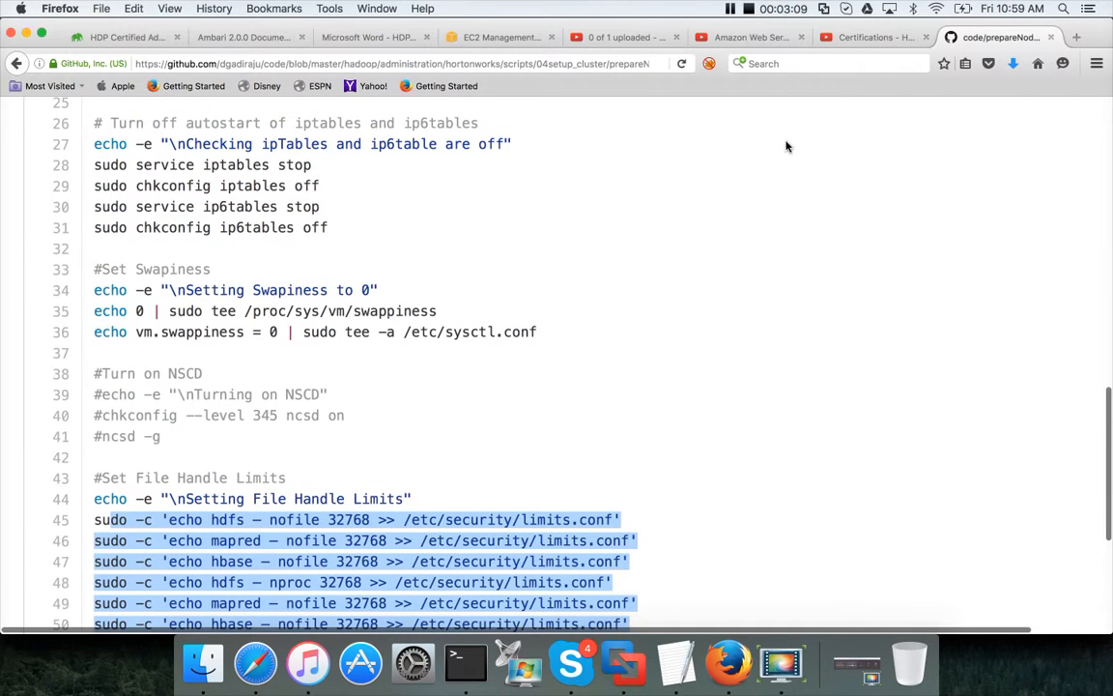
{"action": "mouse_move", "coordinate": [636, 239]}
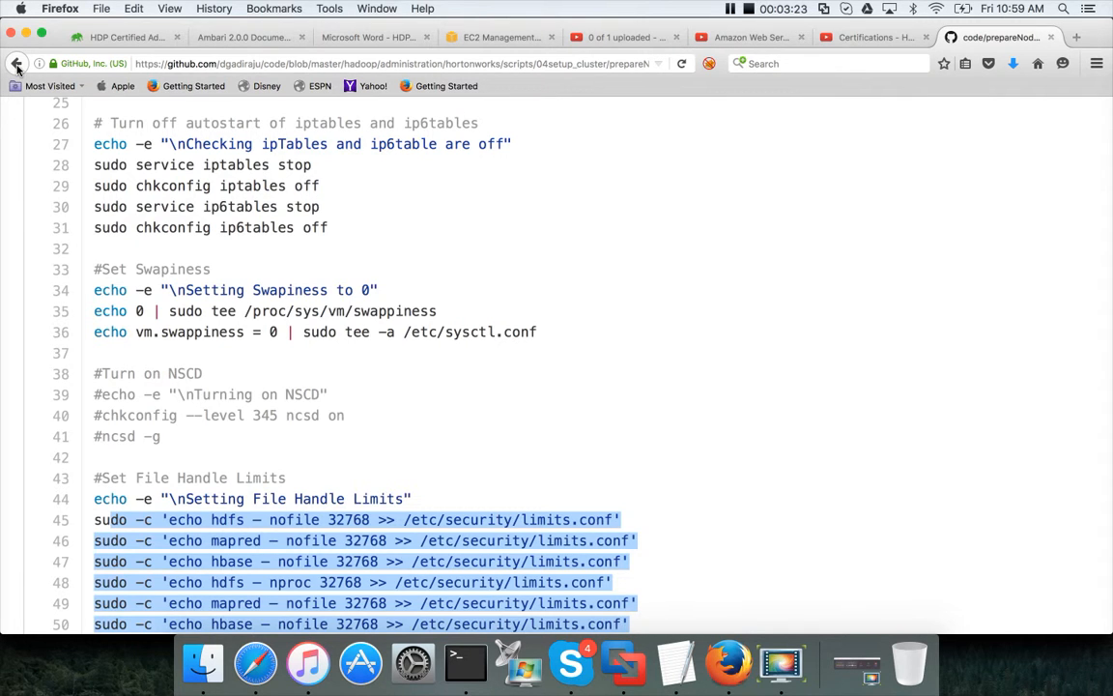
Return to the 04setup_cluster folder and view setup_aws_redhat.sh
{"action": "left_click", "coordinate": [15, 62]}
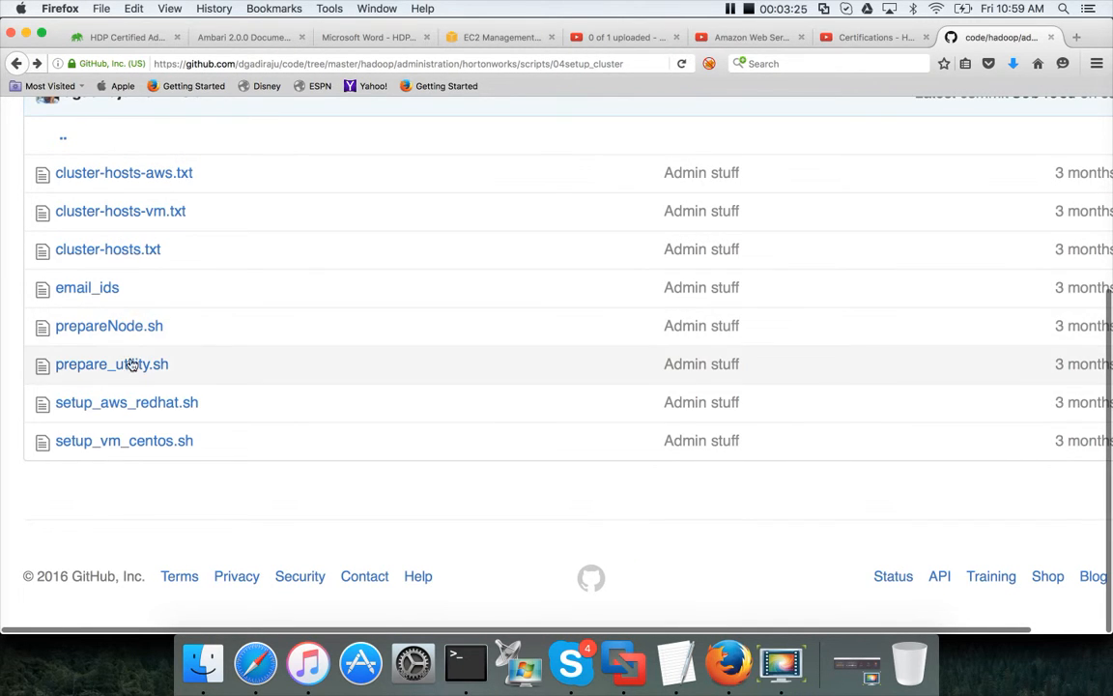
{"action": "left_click", "coordinate": [128, 402]}
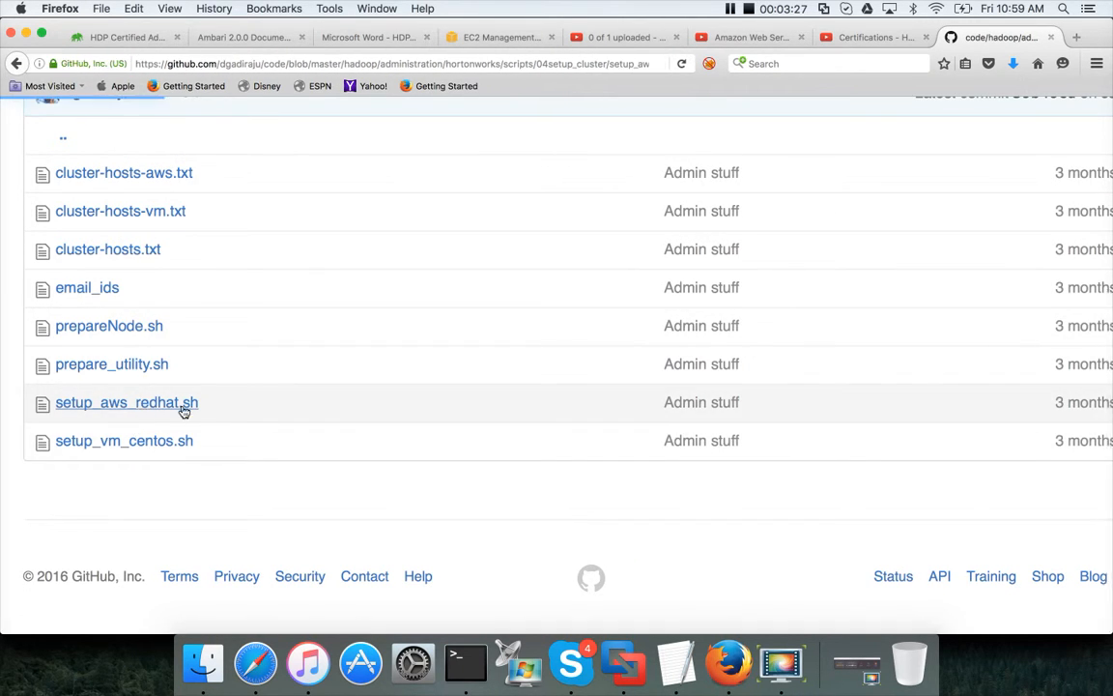
{"action": "left_click", "coordinate": [128, 402]}
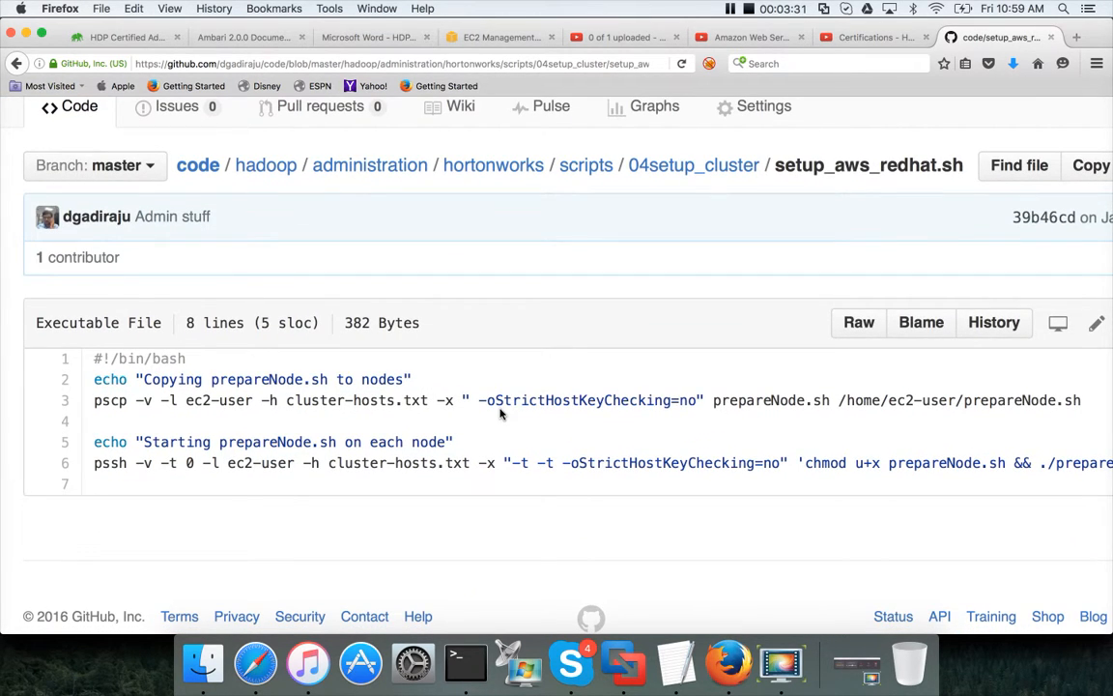
{"action": "mouse_move", "coordinate": [912, 443]}
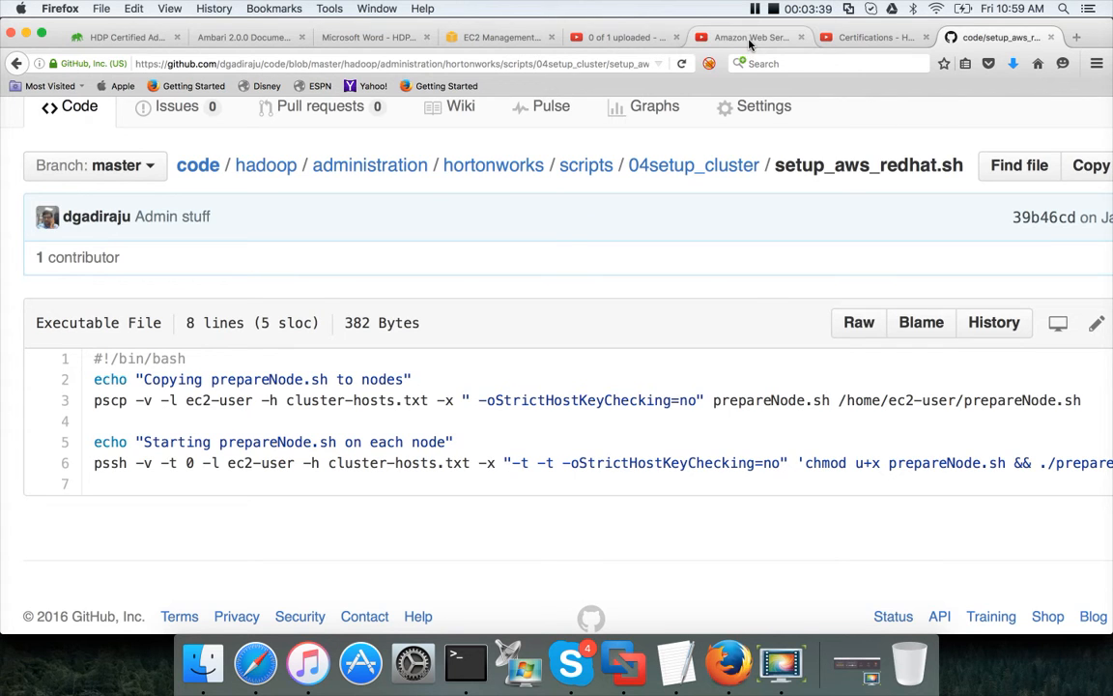
Check the pre-requisites video and the Hadoop administration playlist, then return to the HDPCA exam objectives page
{"action": "left_click", "coordinate": [750, 37]}
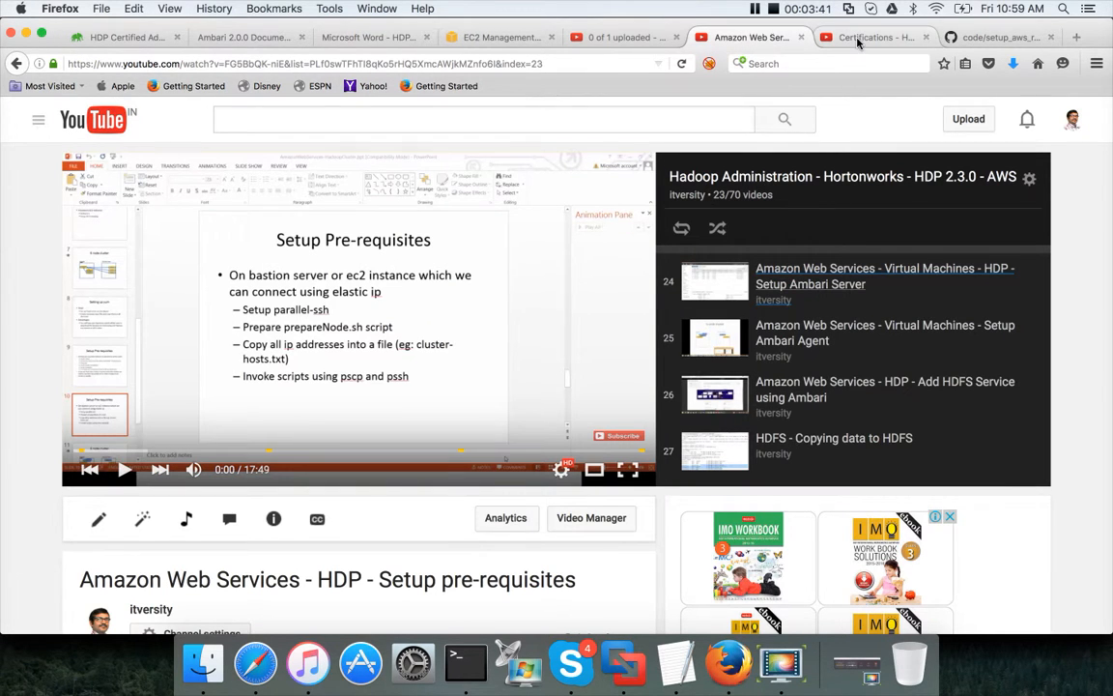
{"action": "left_click", "coordinate": [873, 37]}
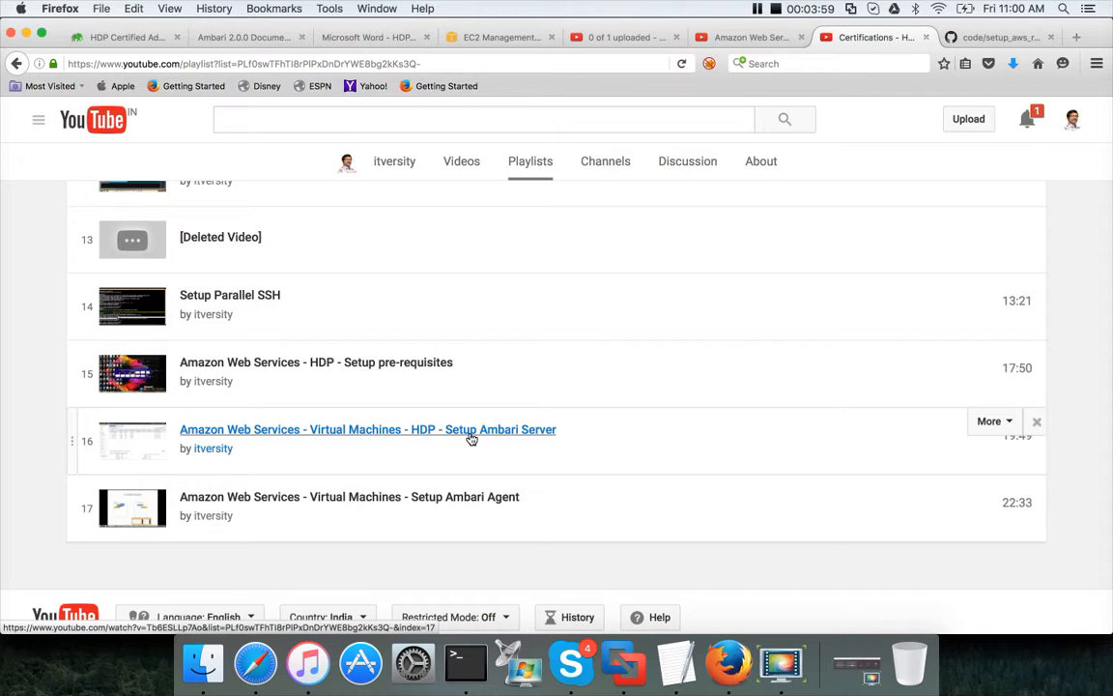
{"action": "mouse_move", "coordinate": [473, 502]}
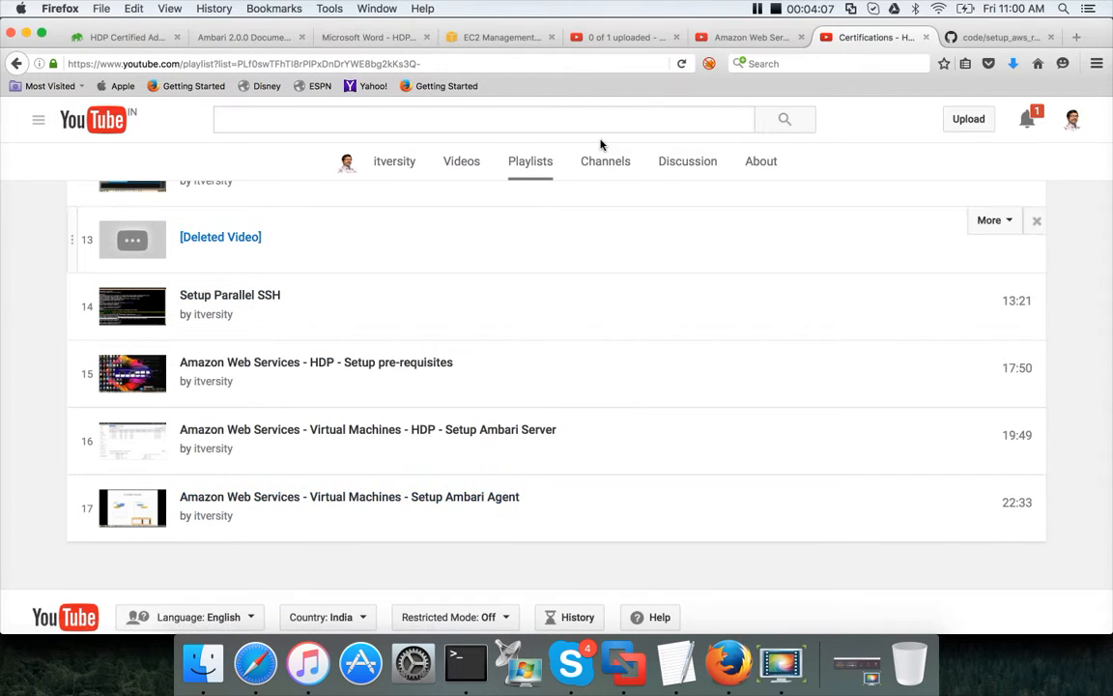
{"action": "mouse_move", "coordinate": [559, 81]}
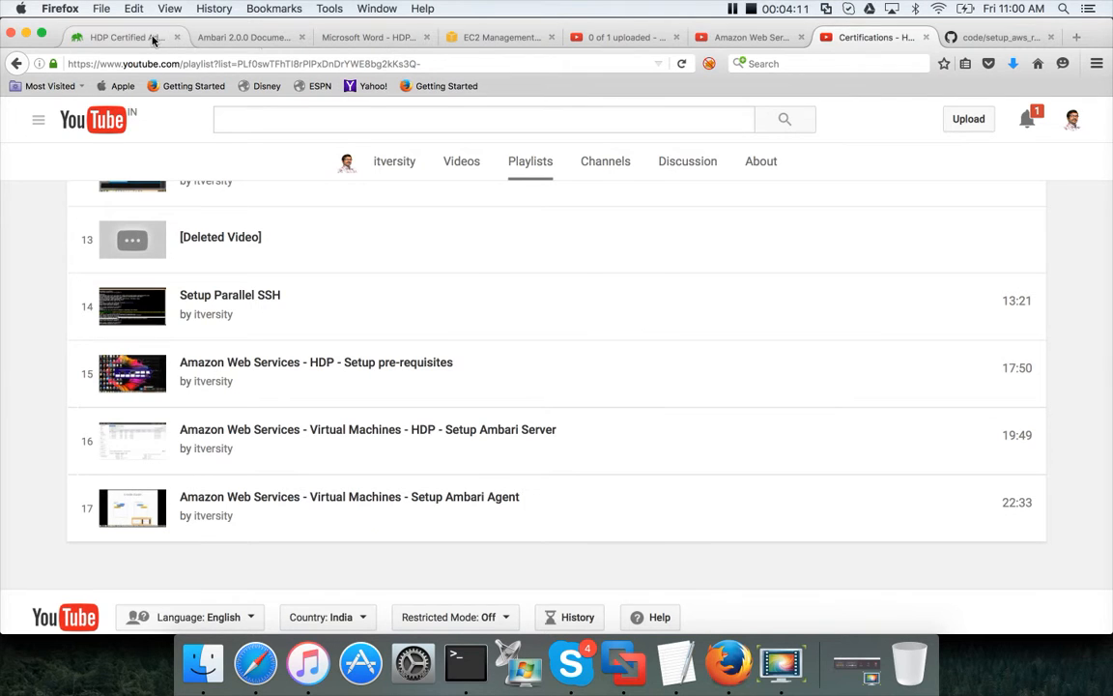
{"action": "left_click", "coordinate": [123, 36]}
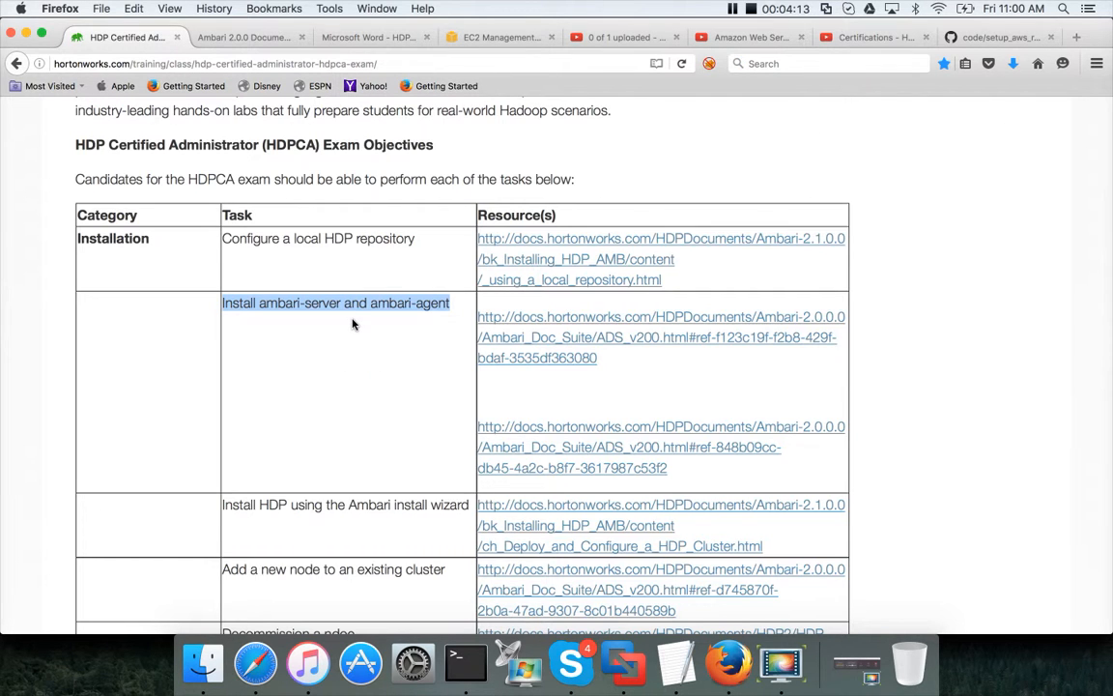